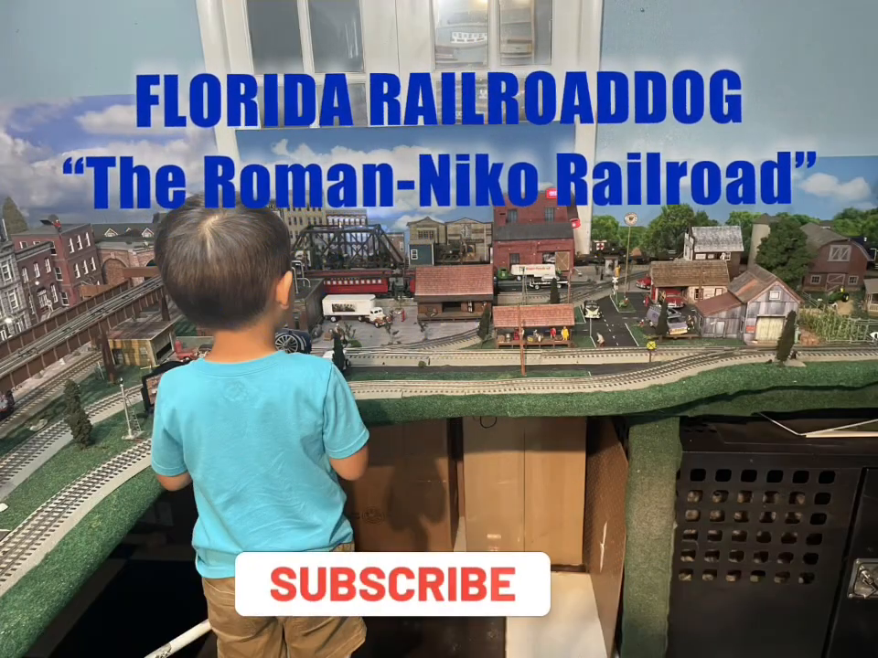
click(390, 585)
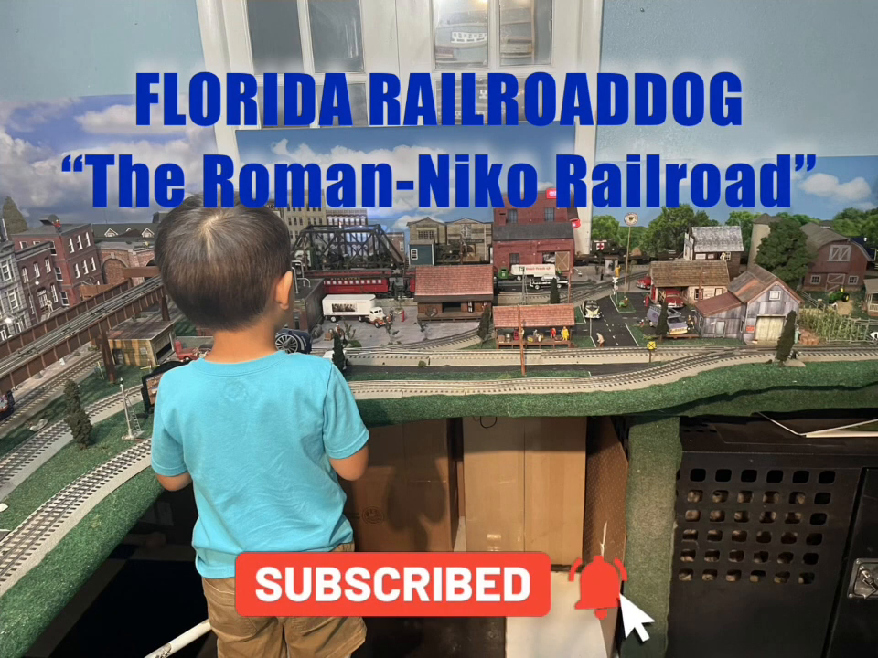